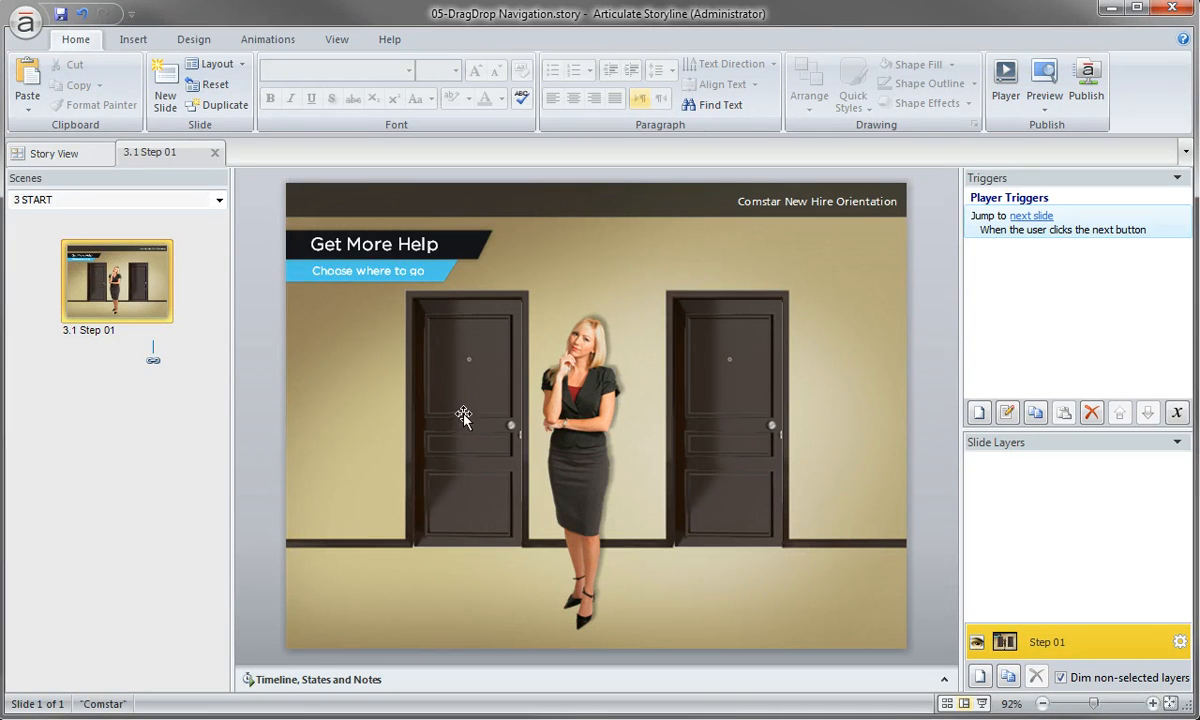
{"action": "mouse_move", "coordinate": [517, 403]}
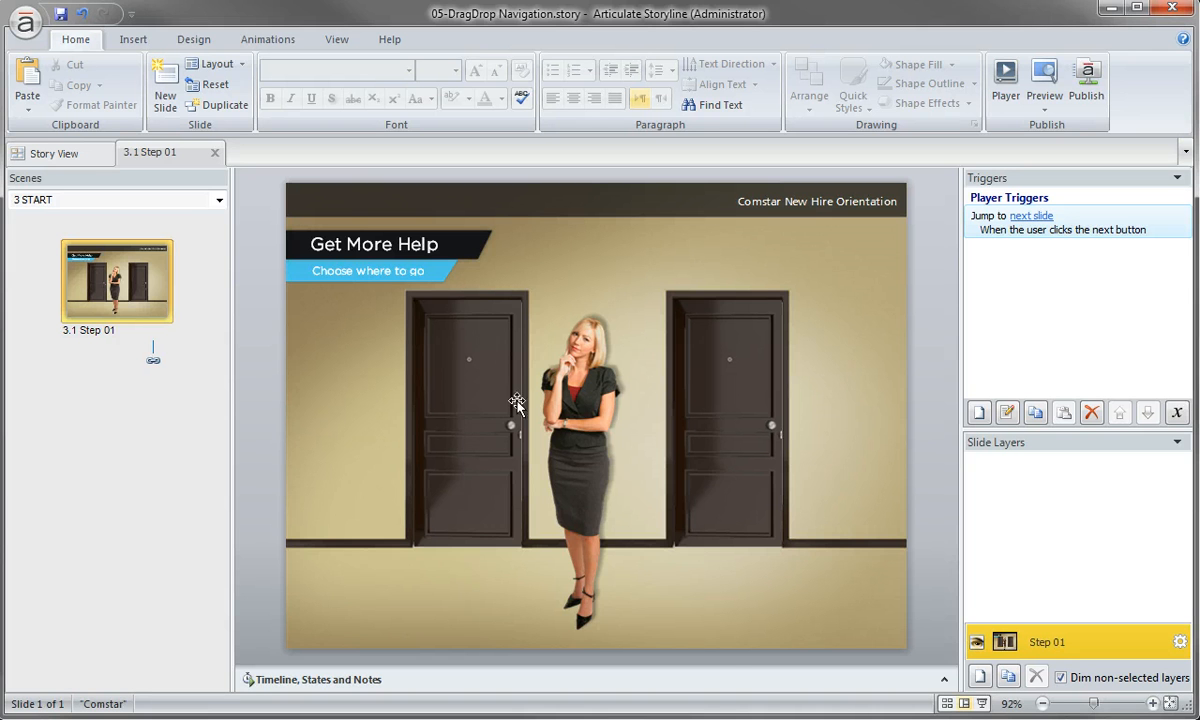
- Select the character and left door, then insert a rectangular hotspot over the left door
{"action": "left_click", "coordinate": [578, 420]}
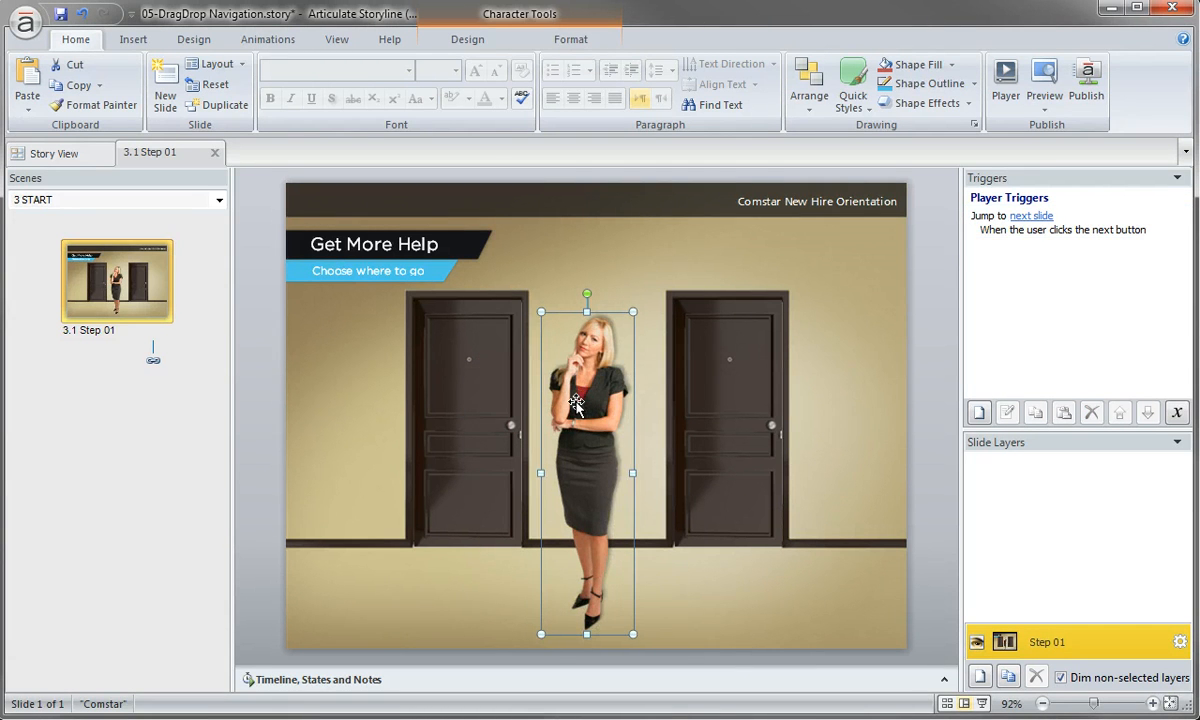
{"action": "mouse_move", "coordinate": [470, 390]}
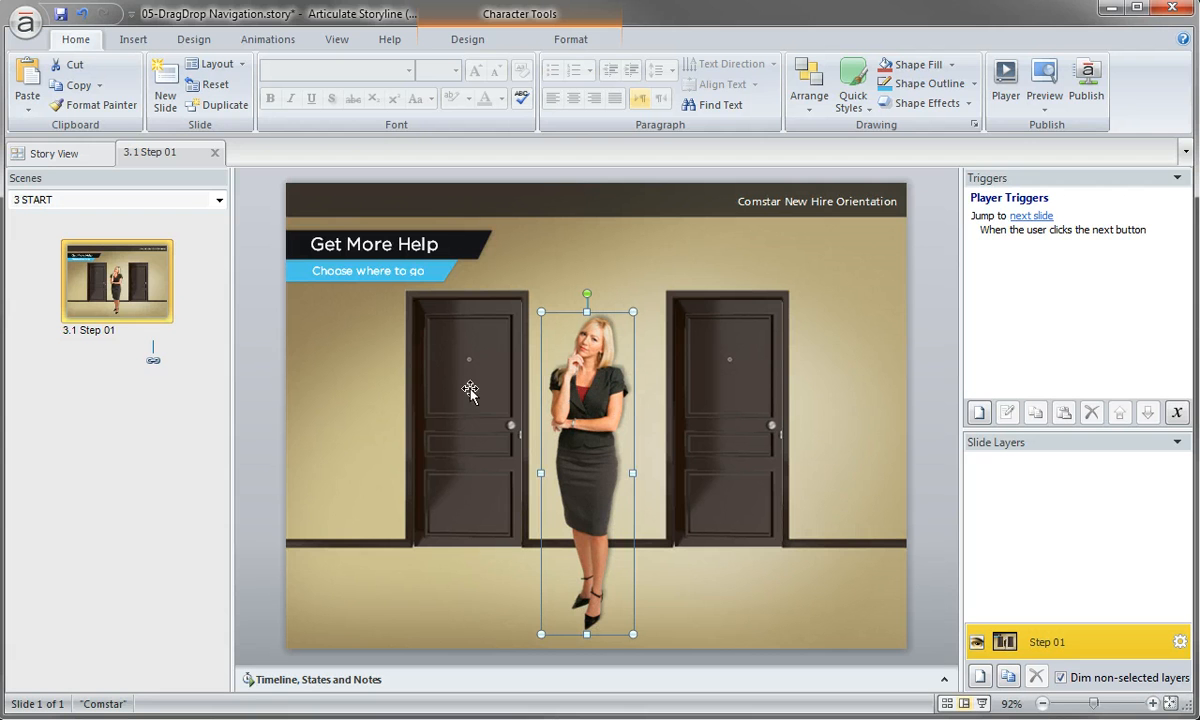
{"action": "mouse_move", "coordinate": [446, 370]}
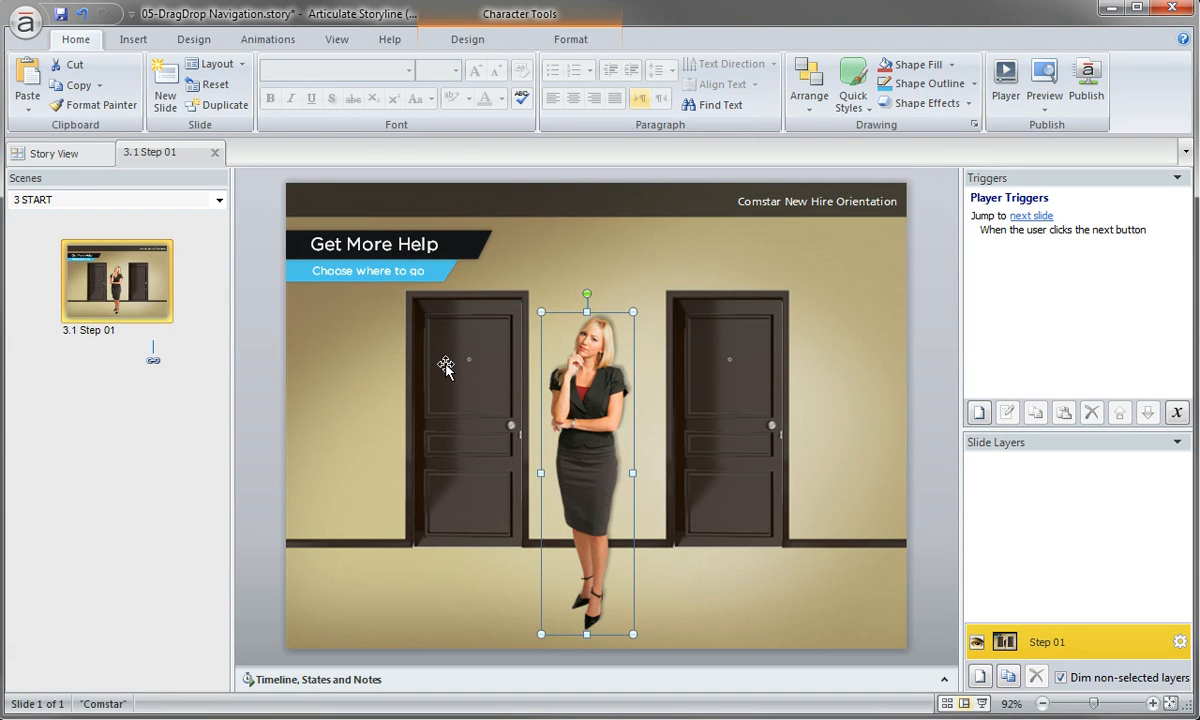
{"action": "left_click", "coordinate": [468, 420]}
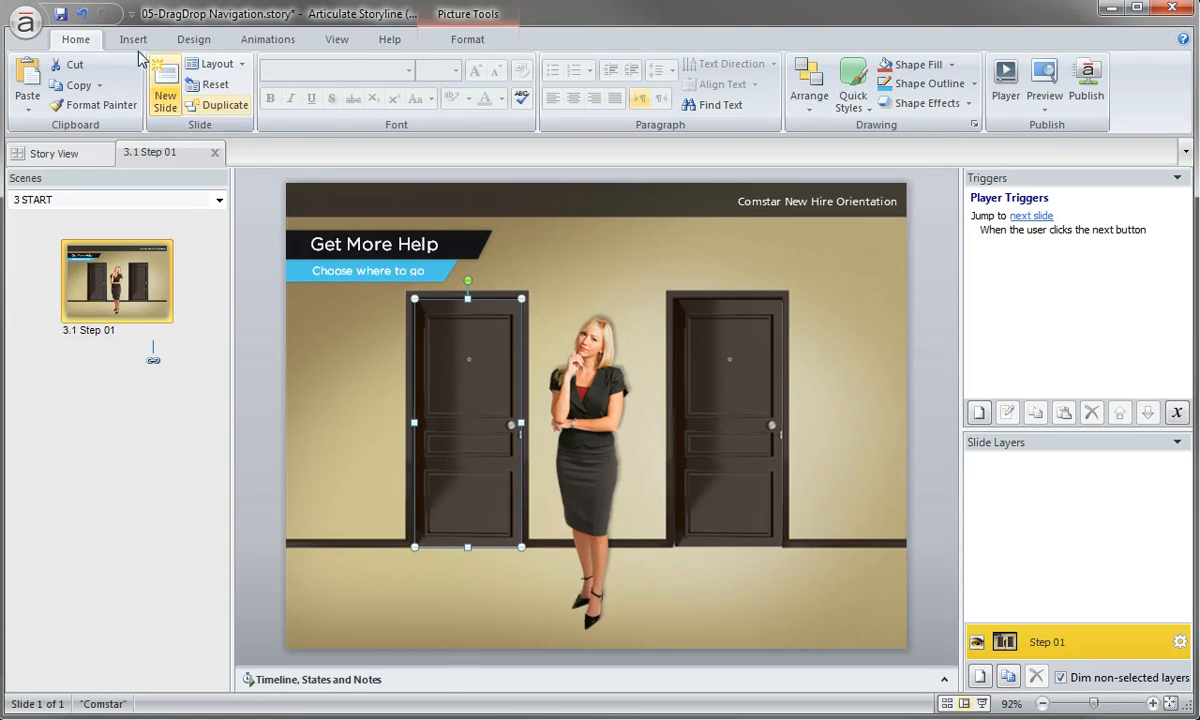
{"action": "left_click", "coordinate": [133, 39]}
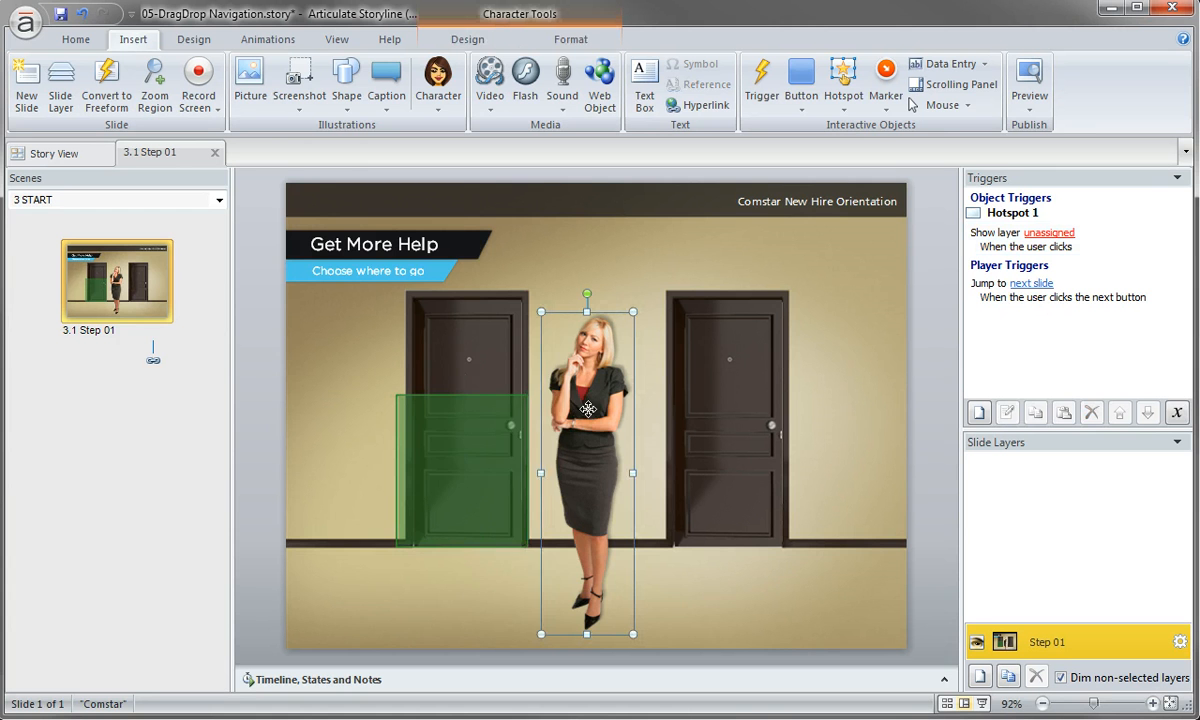
- Test-drag the character onto the left hotspot, show the Timeline, and return her between the doors
{"action": "left_click_drag", "start_coordinate": [587, 408], "coordinate": [467, 412]}
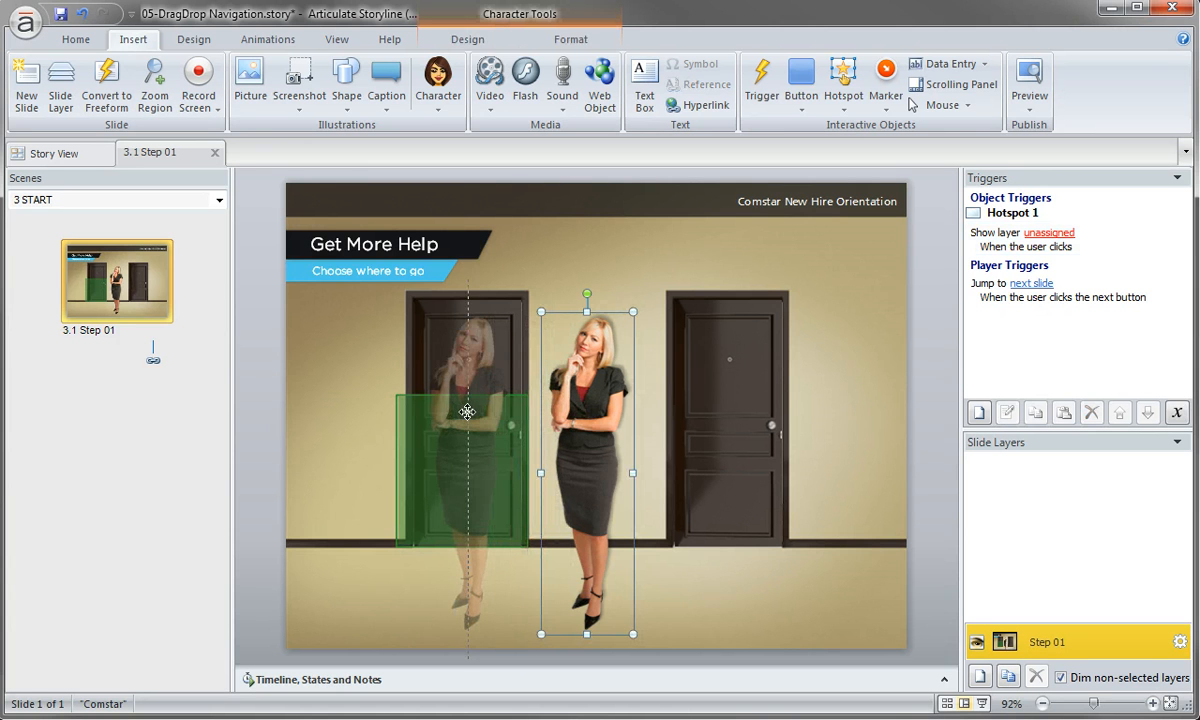
{"action": "left_click", "coordinate": [320, 679]}
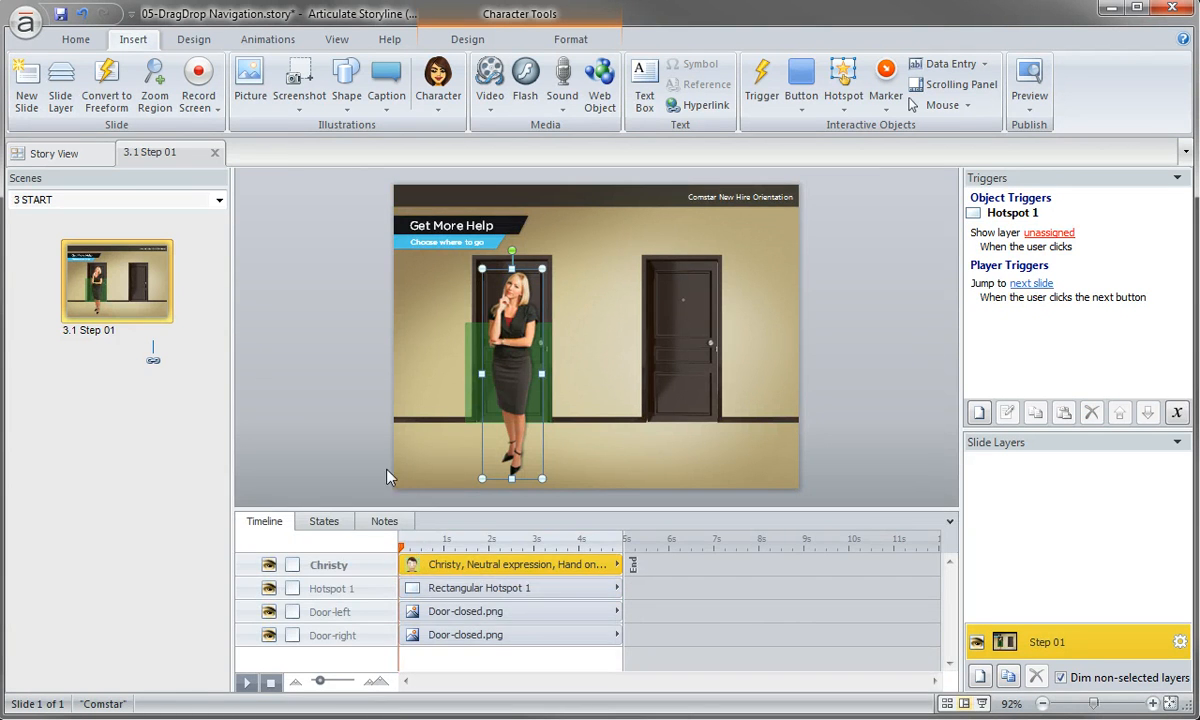
{"action": "mouse_move", "coordinate": [460, 354]}
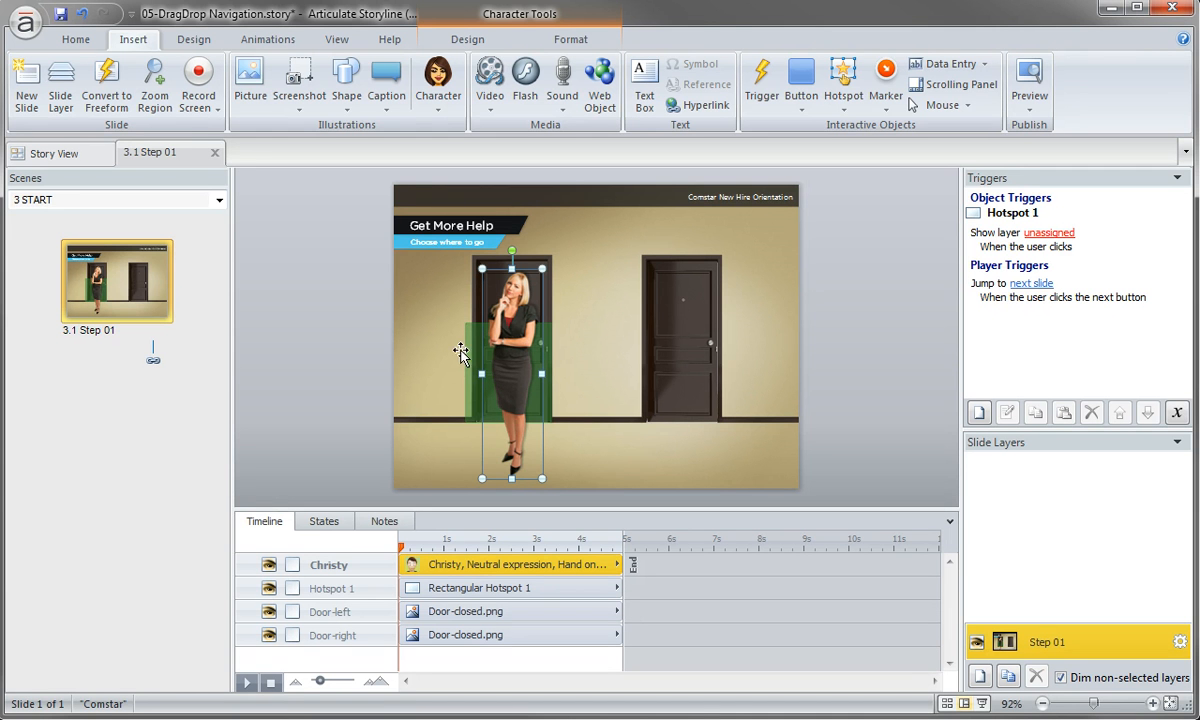
{"action": "mouse_move", "coordinate": [477, 293]}
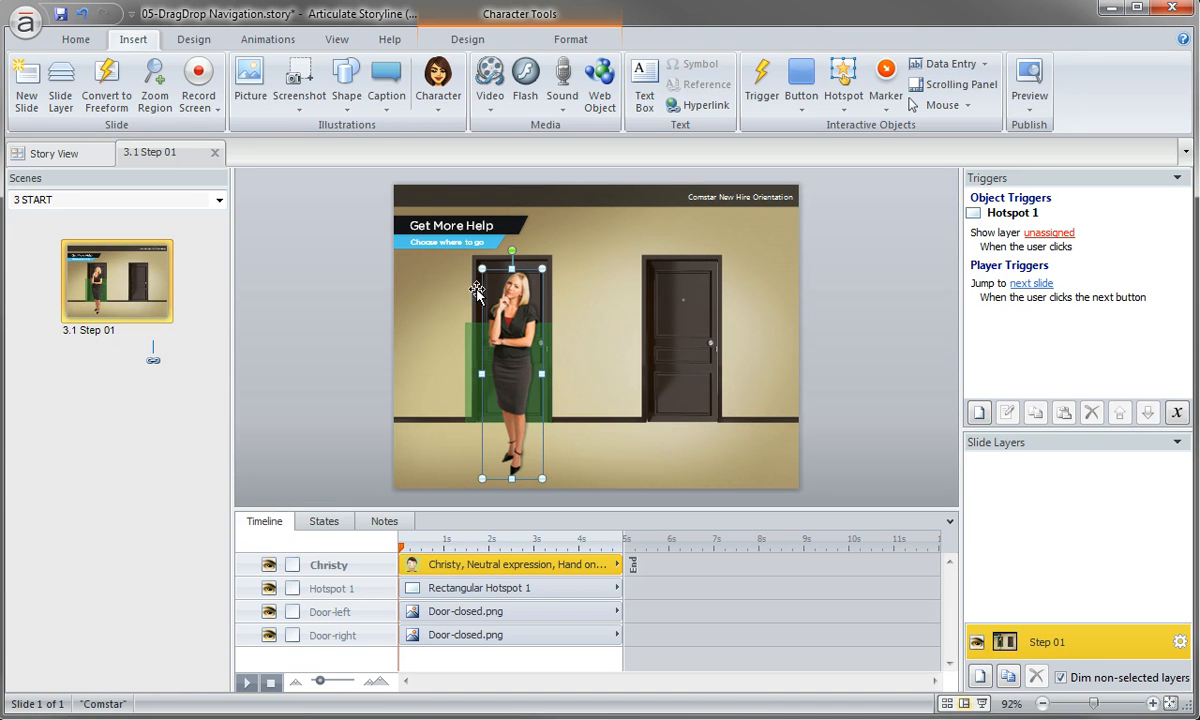
{"action": "mouse_move", "coordinate": [513, 350]}
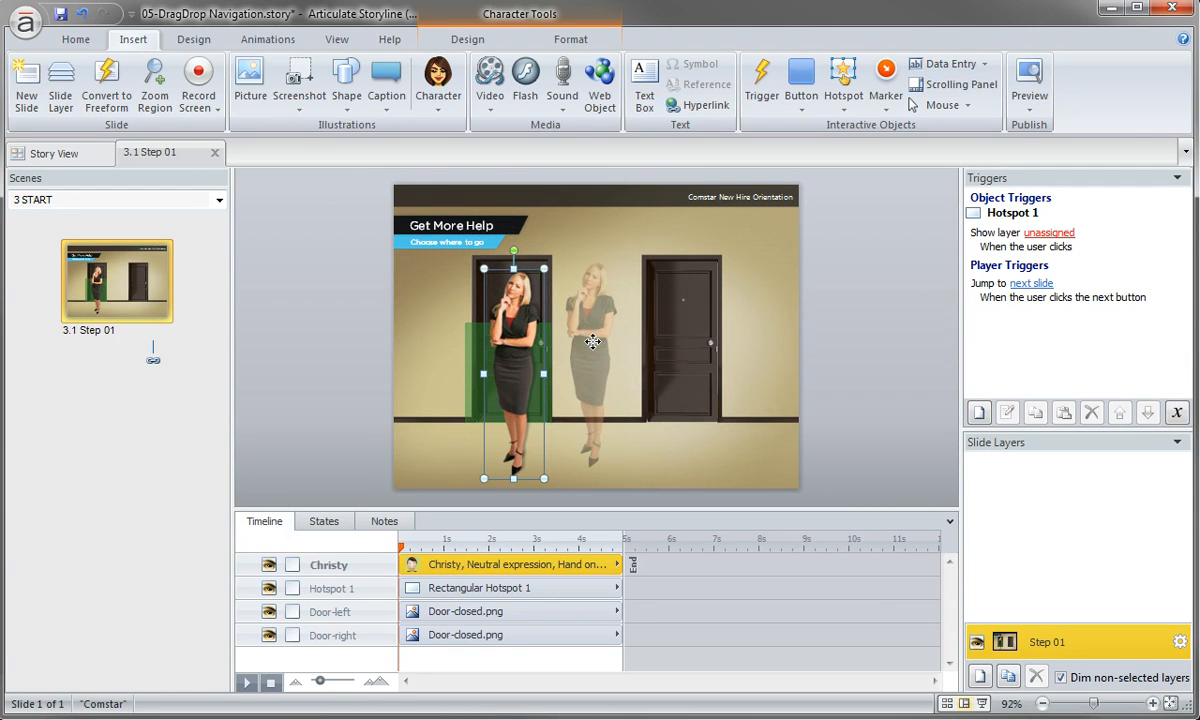
{"action": "left_click_drag", "start_coordinate": [512, 360], "coordinate": [594, 362]}
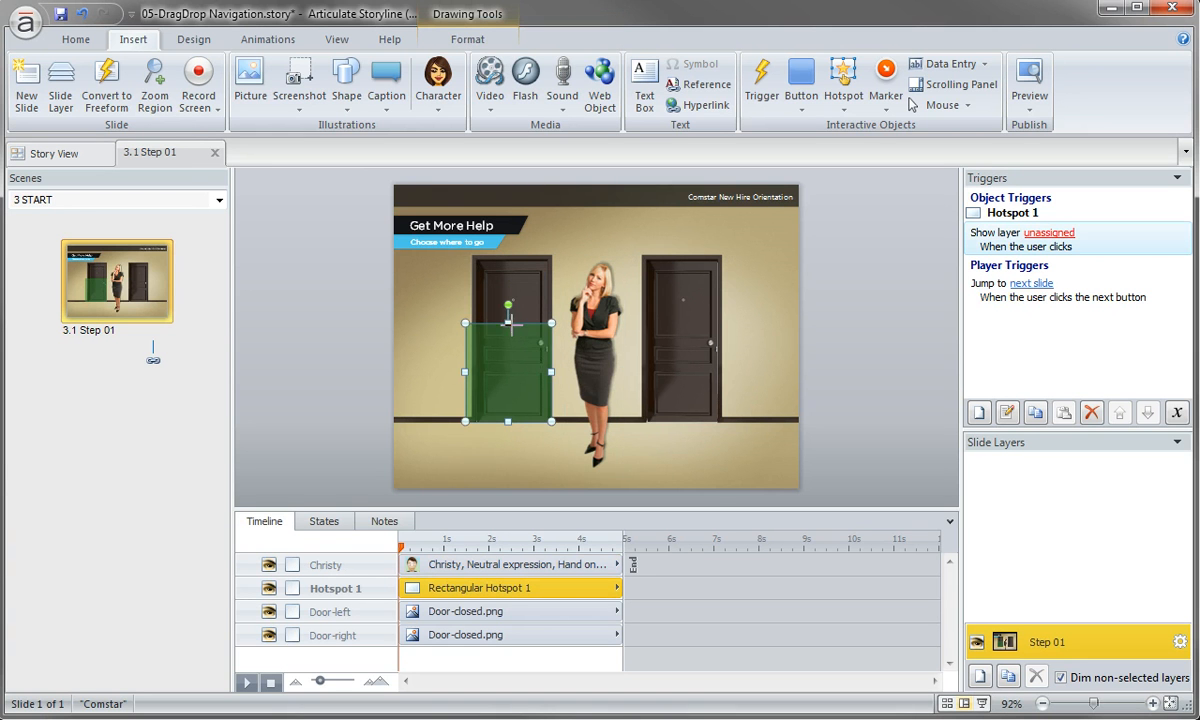
- Rename Hotspot 1 to hotspot-left and add a hotspot-right over the right door
{"action": "double_click", "coordinate": [335, 588]}
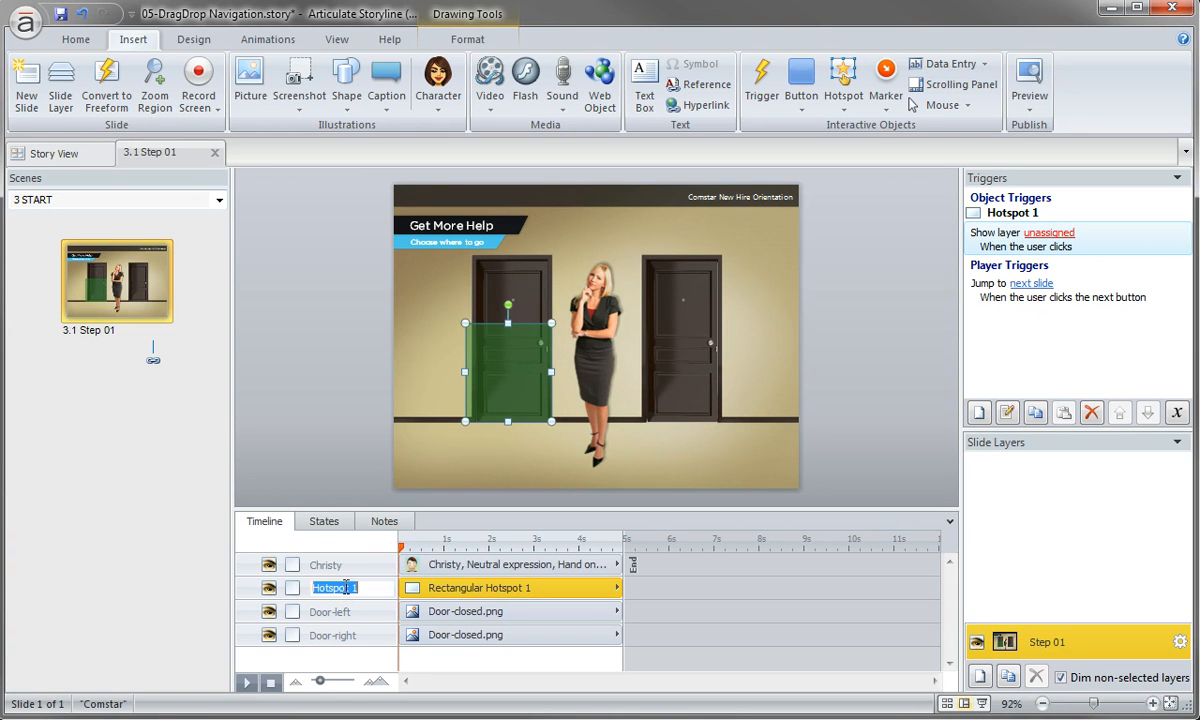
{"action": "type", "text": "hotspot"}
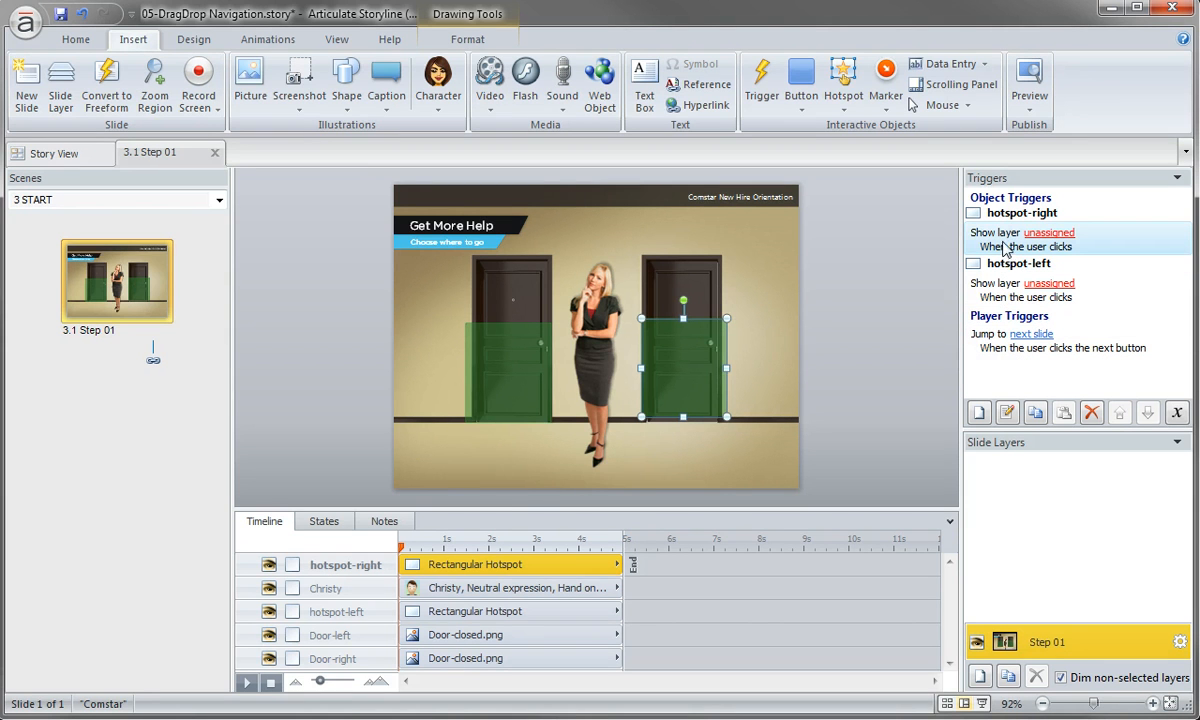
- Delete the hotspots' unassigned show-layer triggers, leaving only the next-slide player trigger
{"action": "left_click", "coordinate": [1091, 412]}
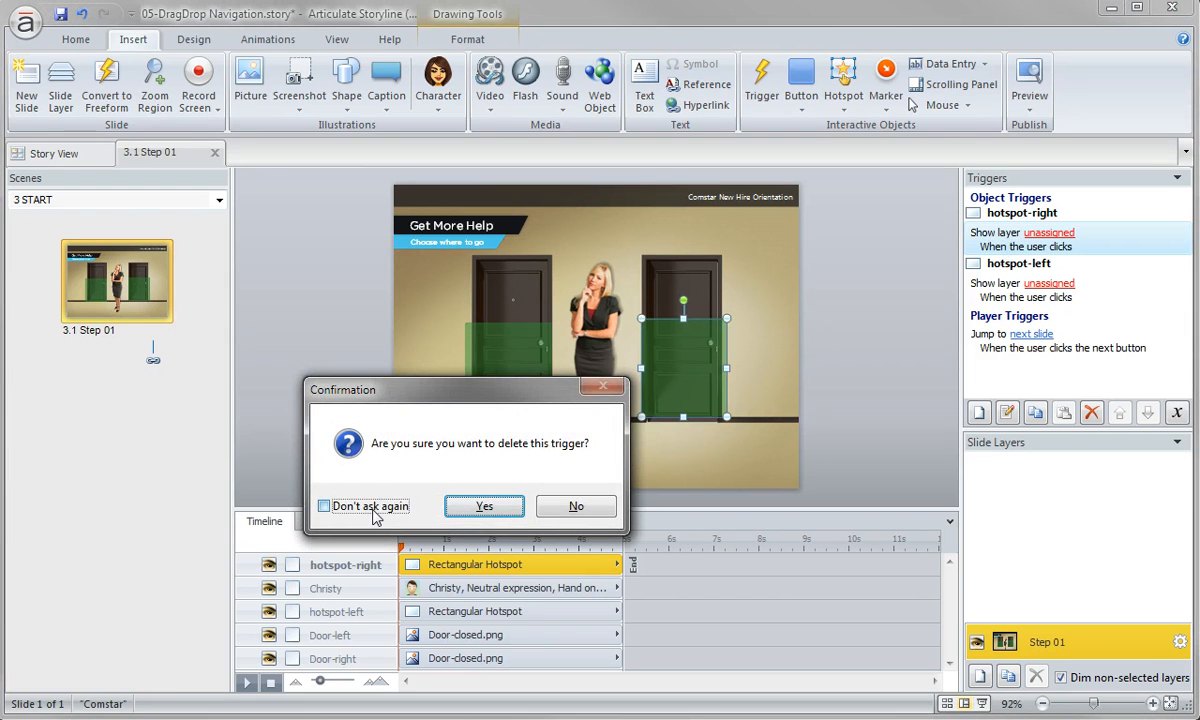
{"action": "left_click", "coordinate": [484, 505]}
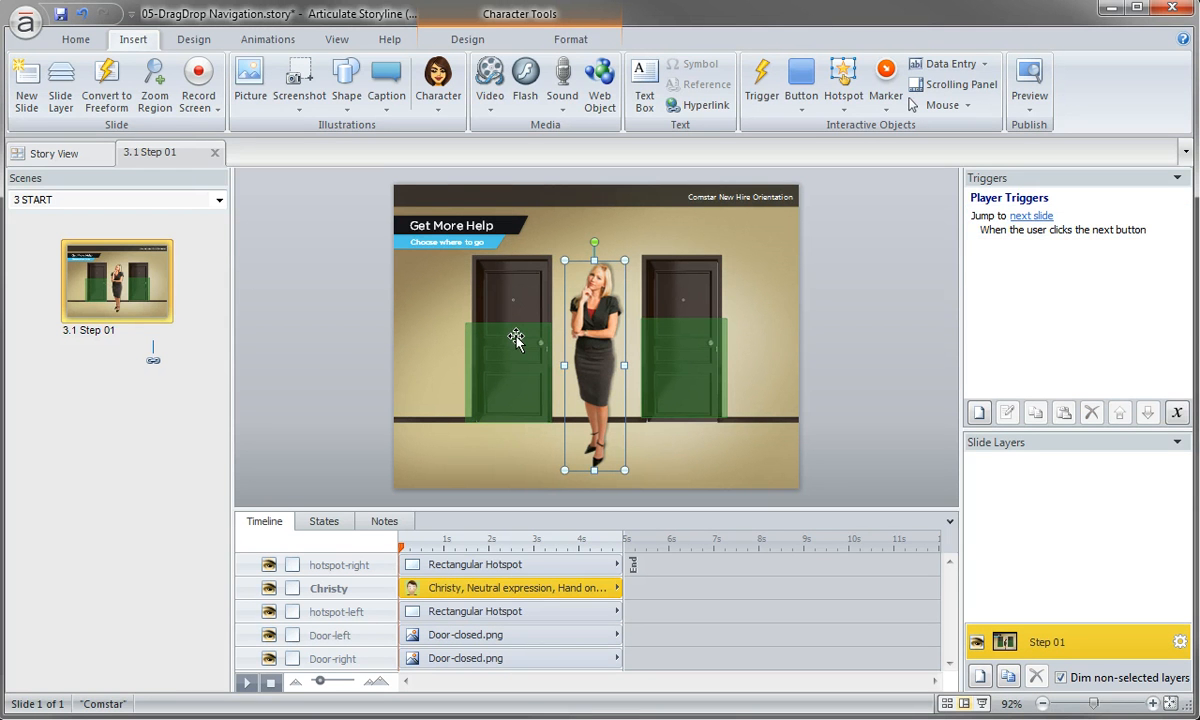
{"action": "mouse_move", "coordinate": [880, 395]}
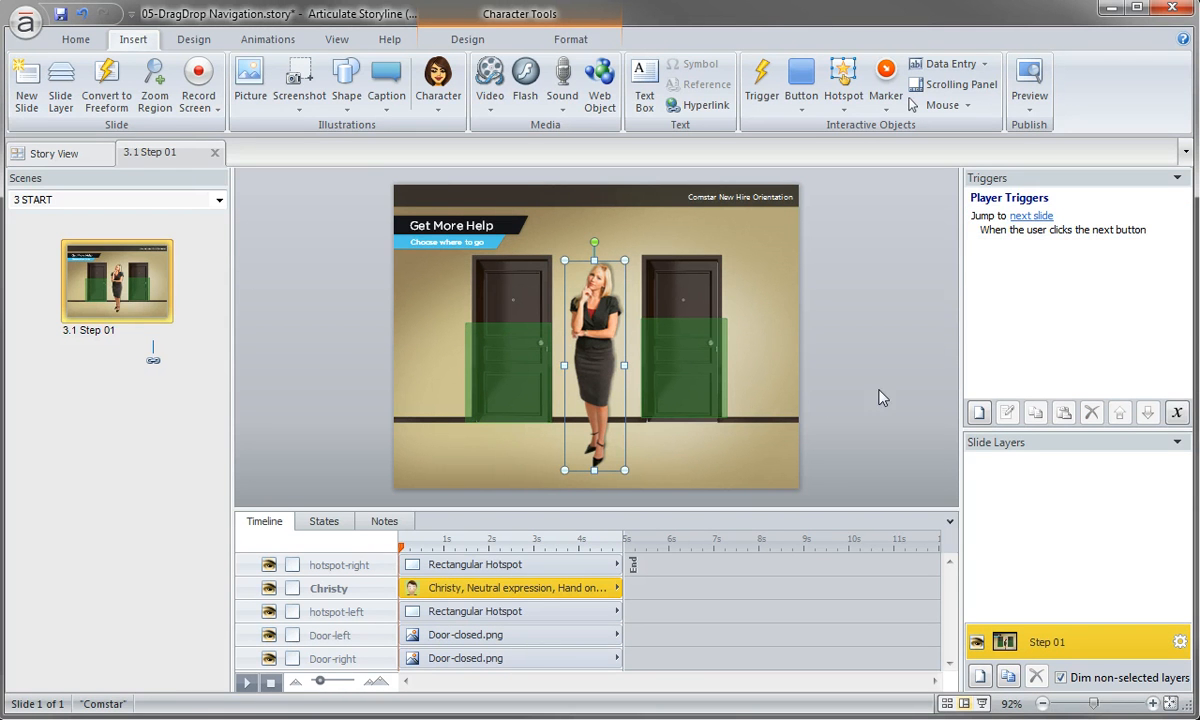
- Add a Christy trigger changing Door-left to Open when dragged over hotspot-left
{"action": "left_click", "coordinate": [761, 80]}
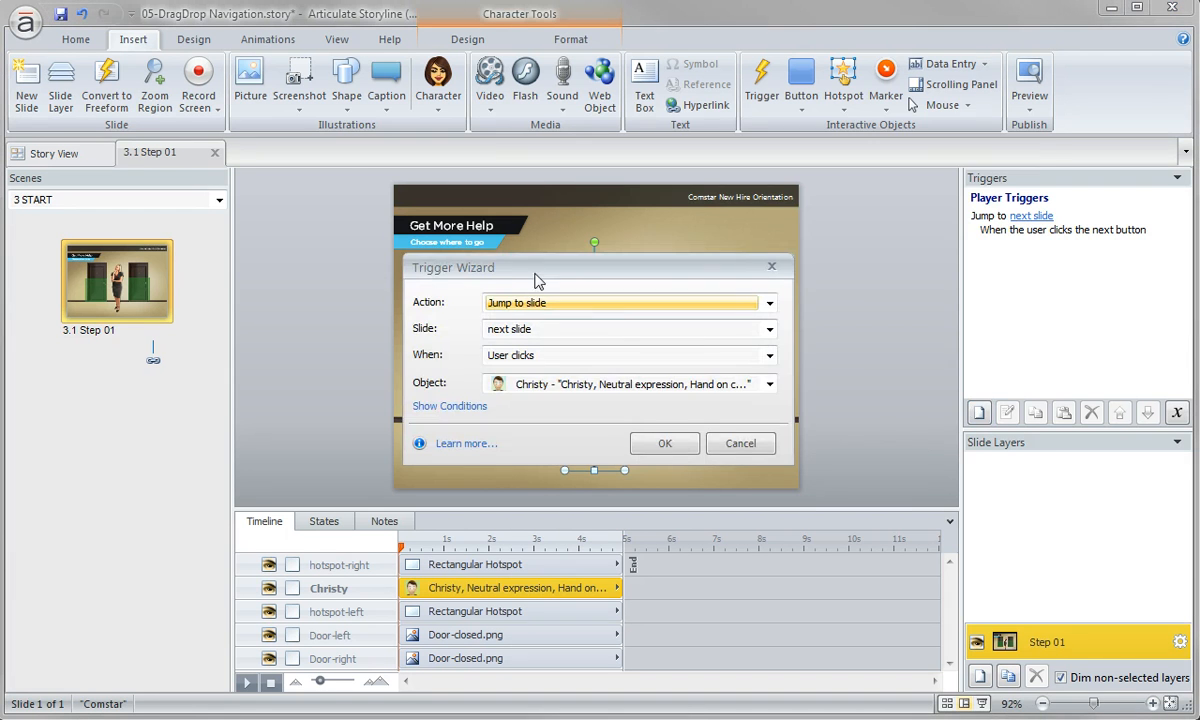
{"action": "left_click", "coordinate": [769, 303]}
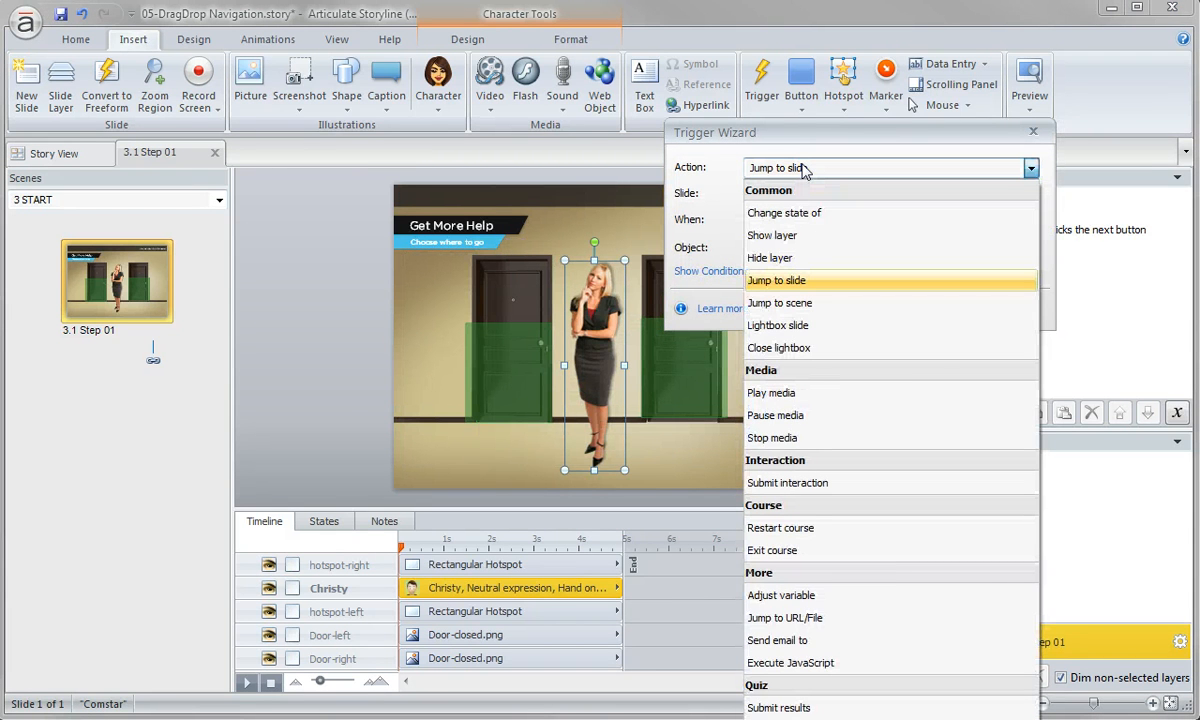
{"action": "left_click", "coordinate": [784, 212]}
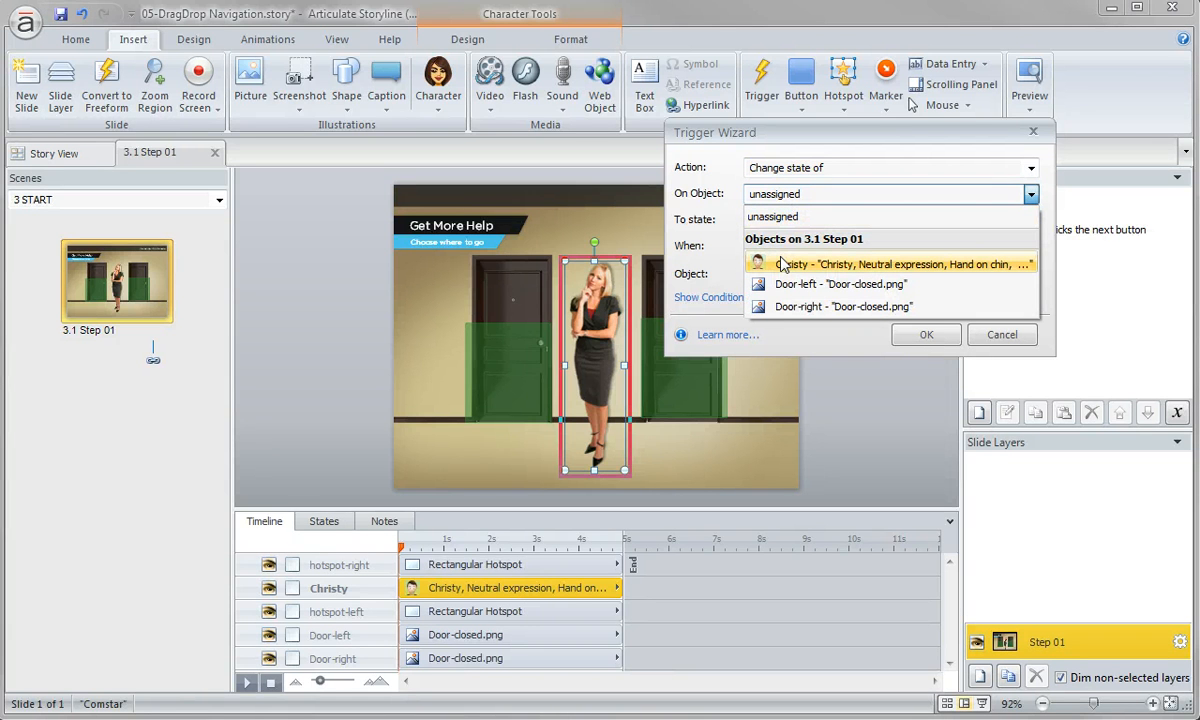
{"action": "left_click", "coordinate": [840, 284]}
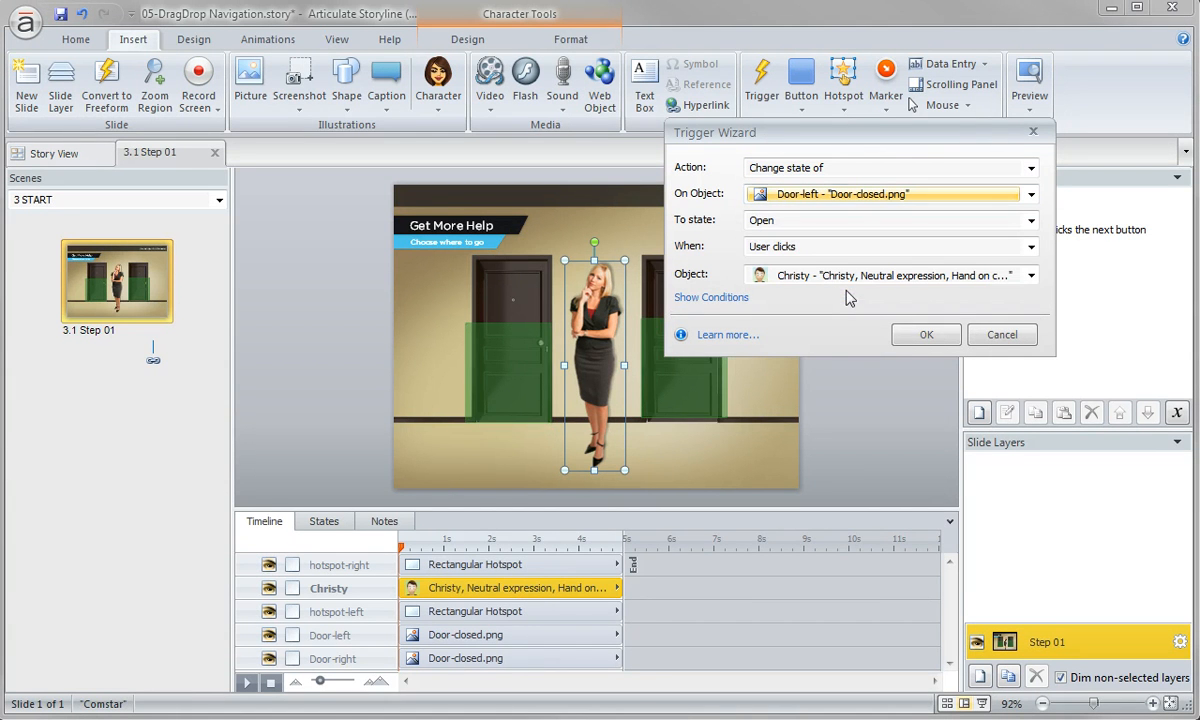
{"action": "left_click", "coordinate": [1030, 246]}
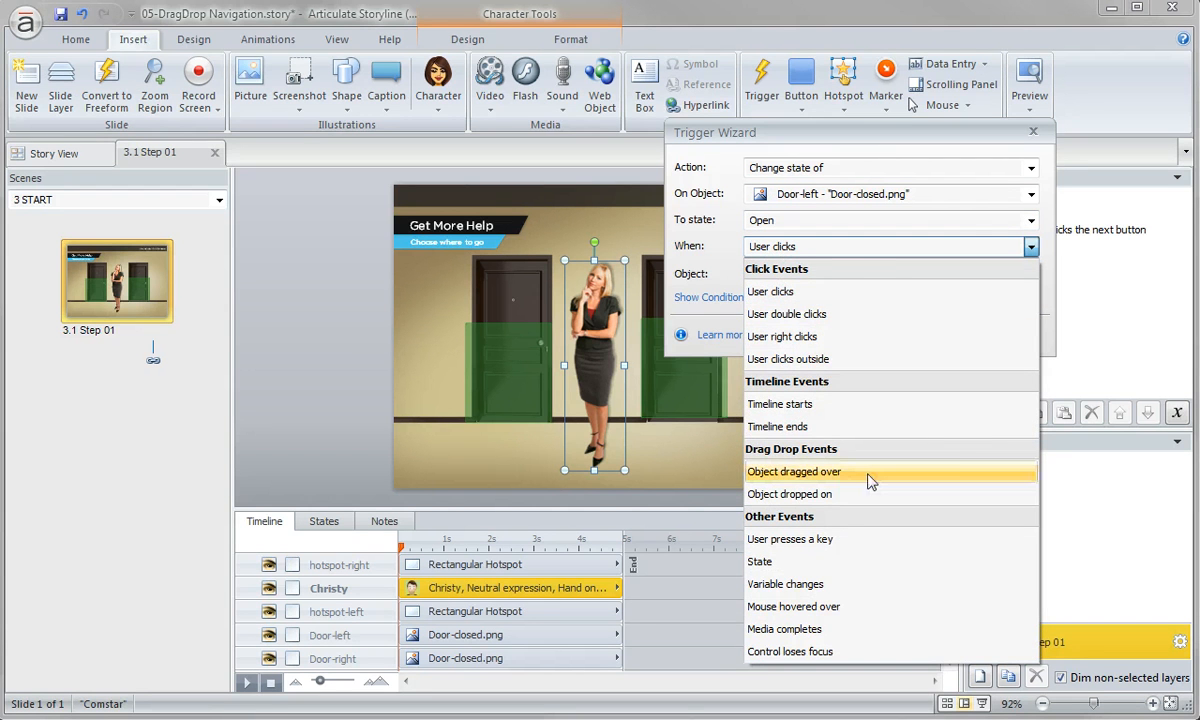
{"action": "left_click", "coordinate": [793, 471]}
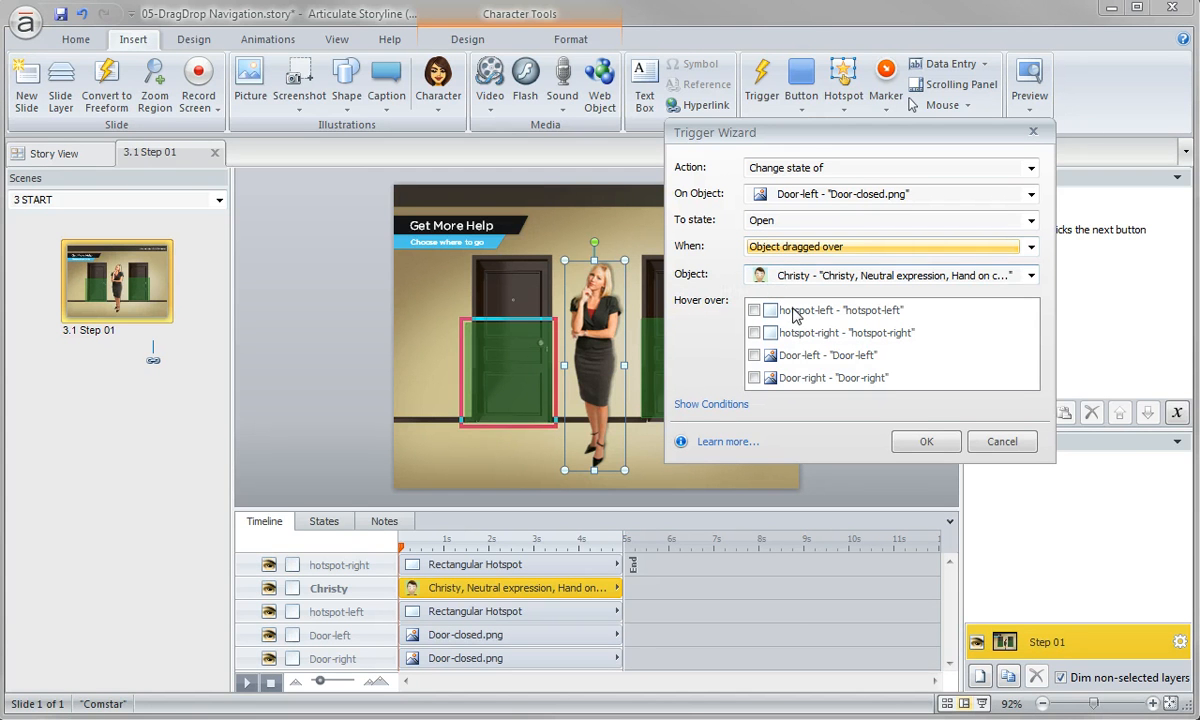
{"action": "left_click", "coordinate": [755, 310]}
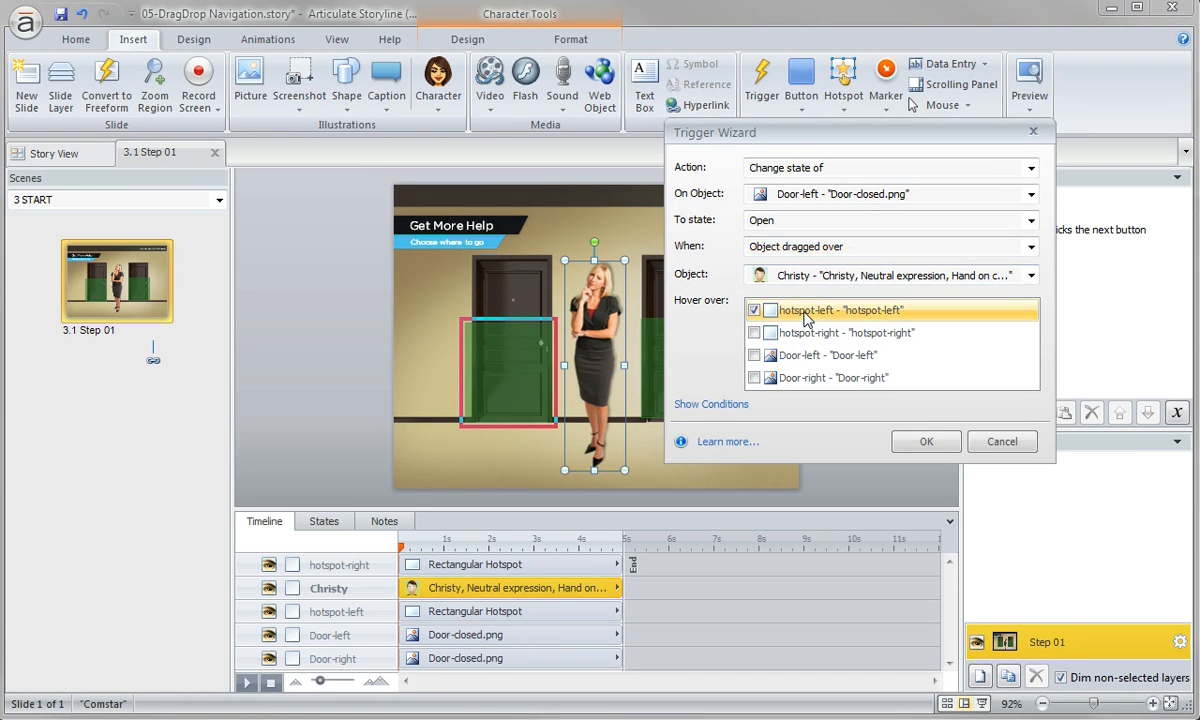
{"action": "left_click", "coordinate": [924, 441]}
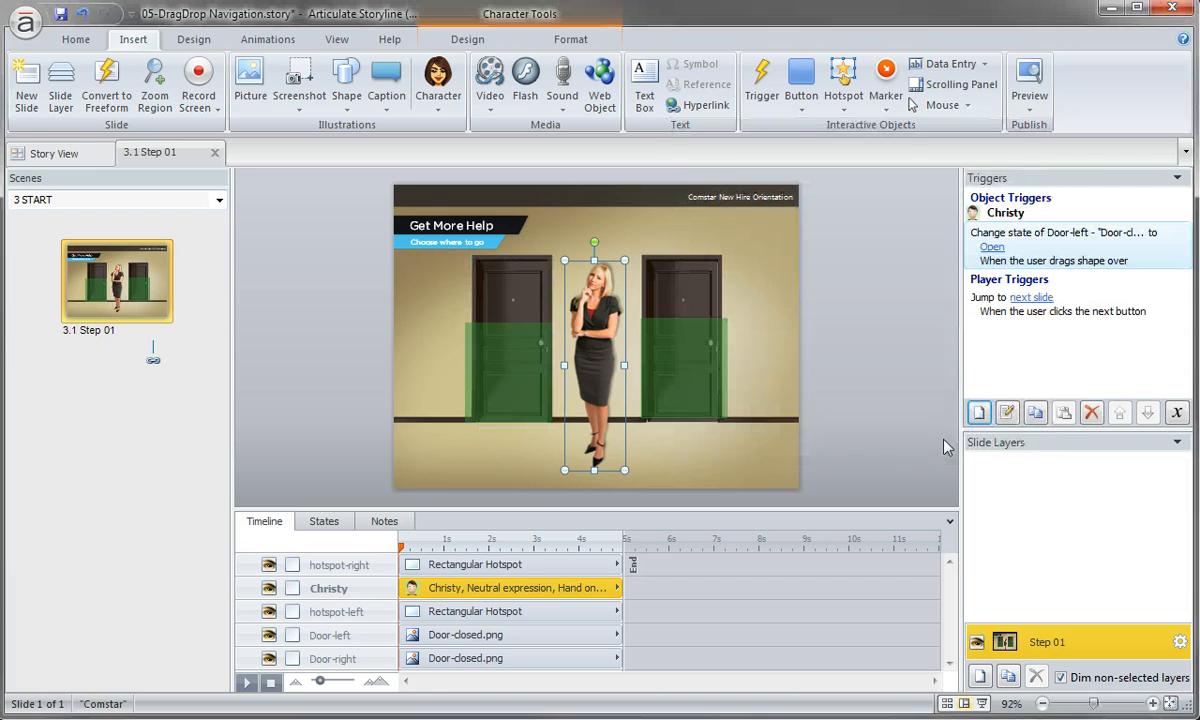
{"action": "left_click", "coordinate": [1029, 85]}
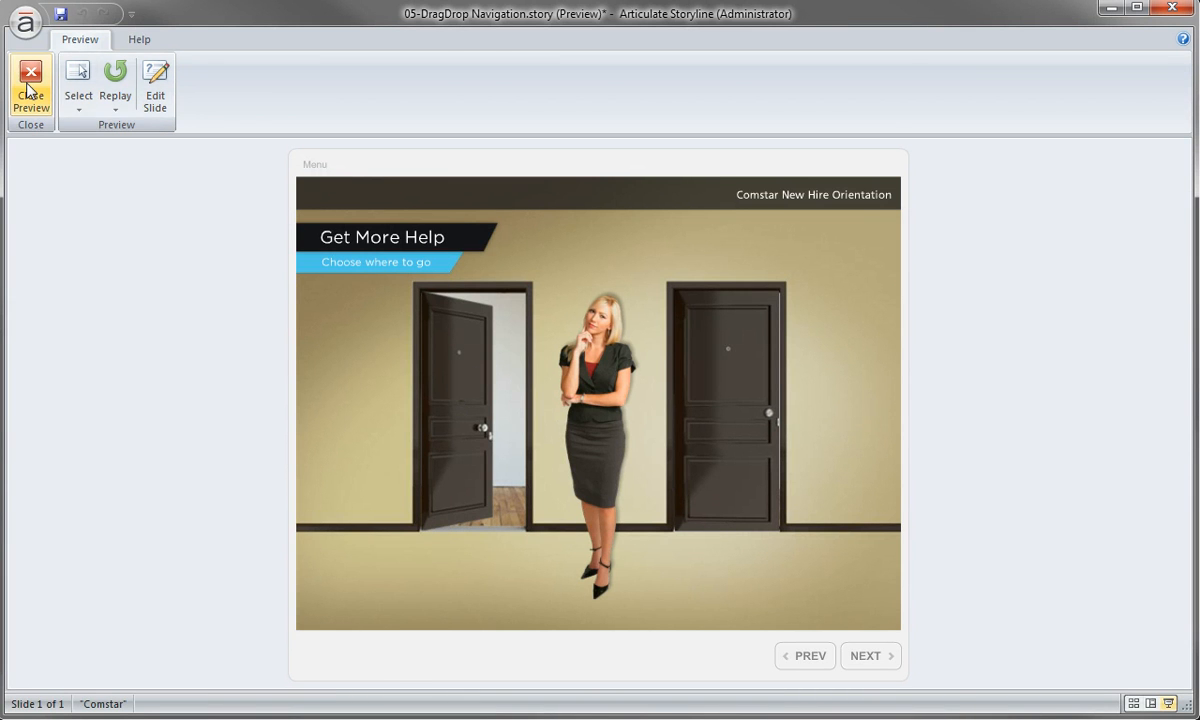
{"action": "left_click", "coordinate": [31, 85]}
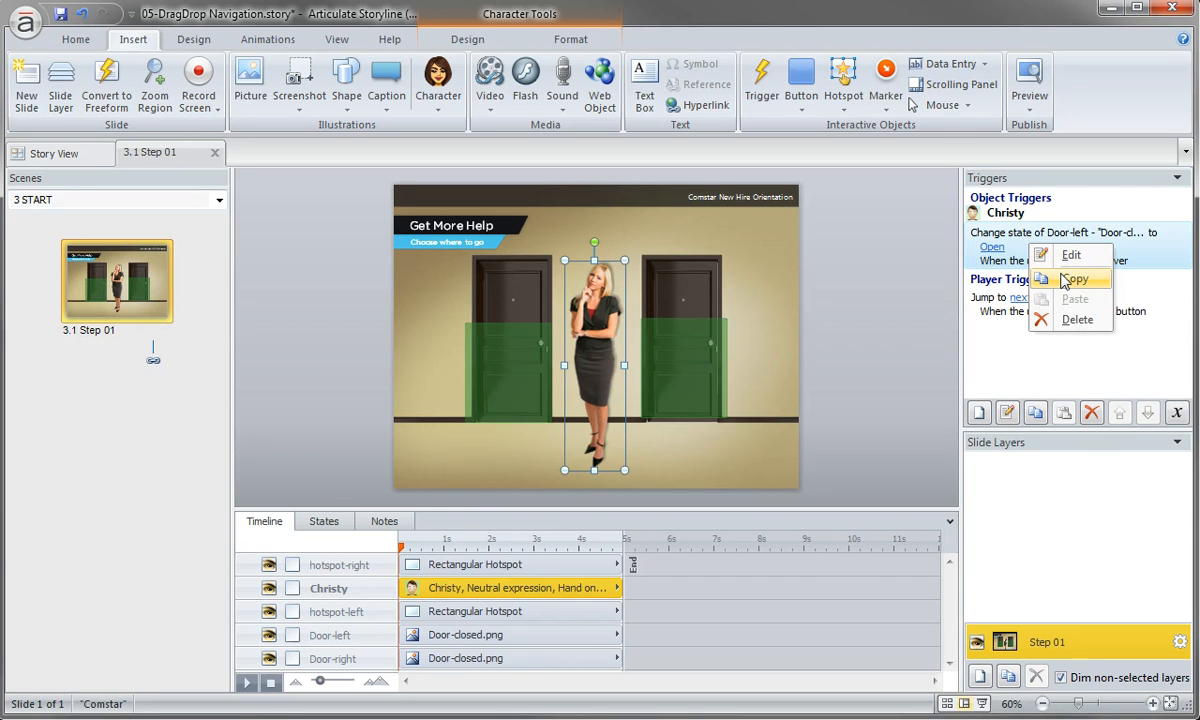
- Copy the door trigger and retarget it to Door-right, with hotspot-right replacing hotspot-left
{"action": "left_click", "coordinate": [1063, 412]}
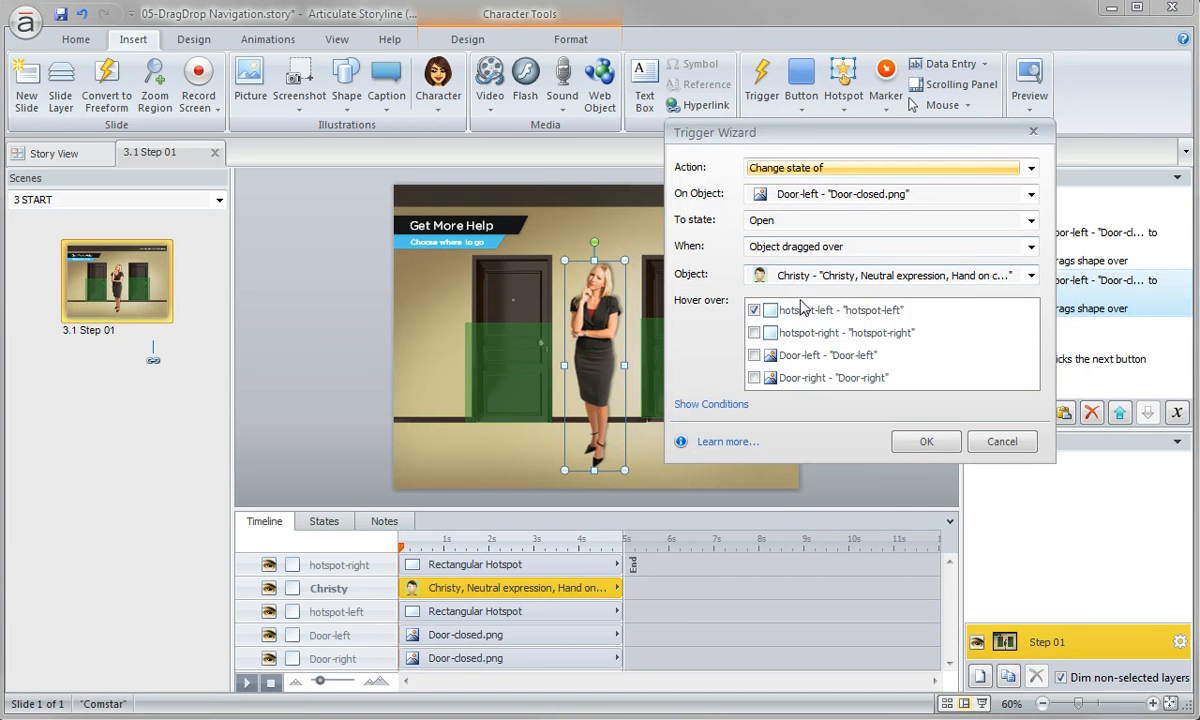
{"action": "left_click", "coordinate": [755, 332]}
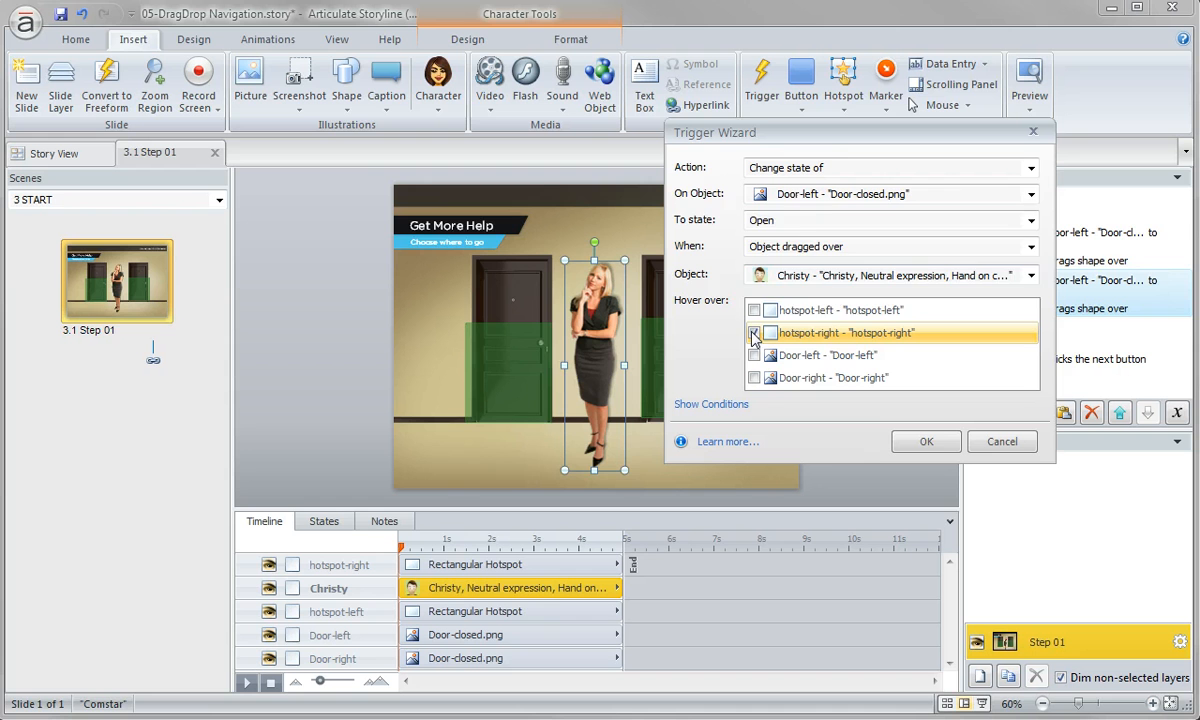
{"action": "left_click", "coordinate": [754, 332]}
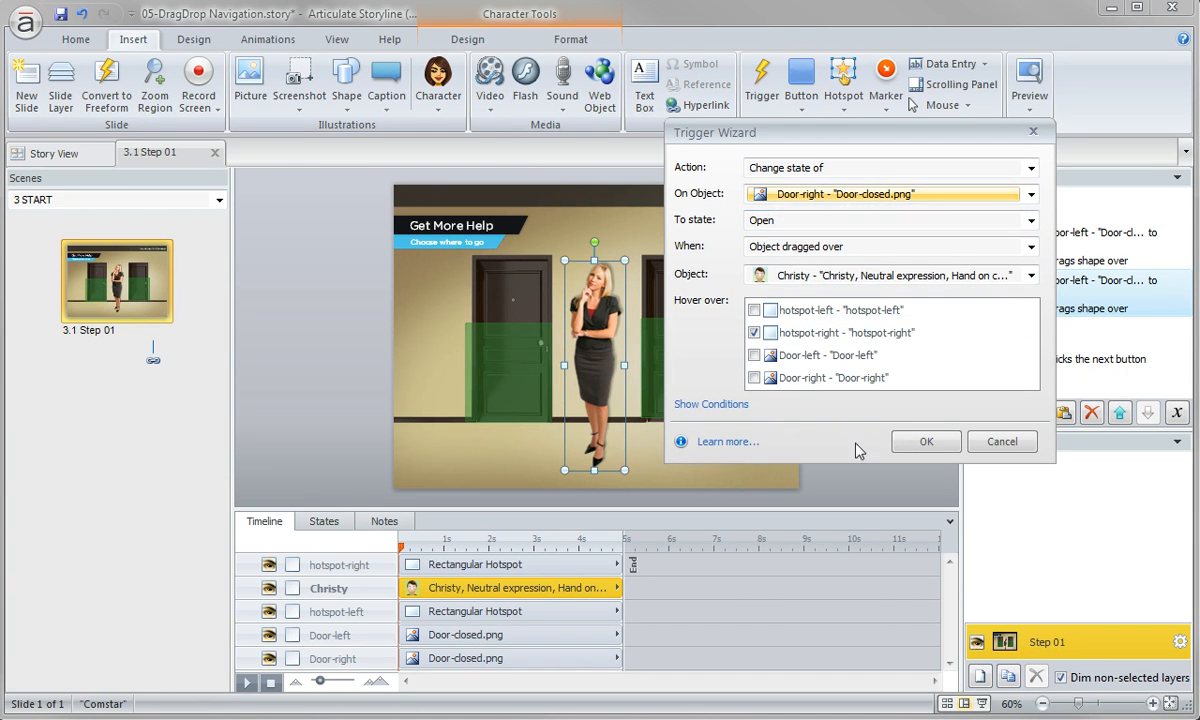
{"action": "left_click", "coordinate": [925, 441]}
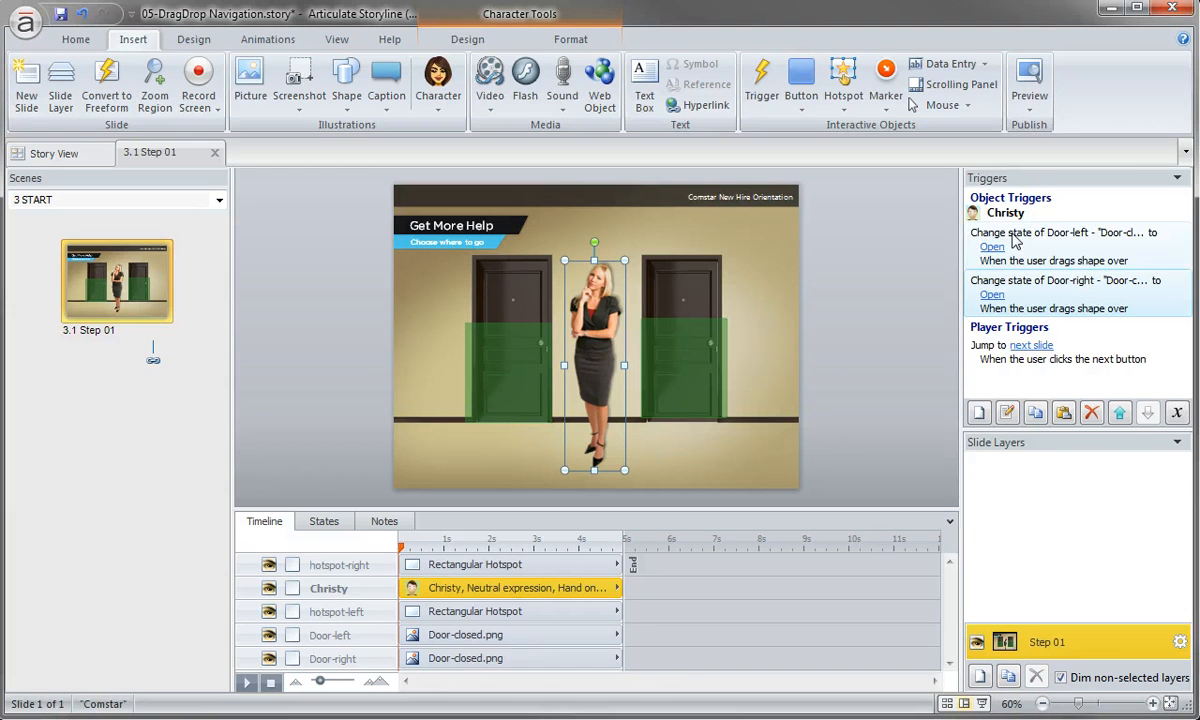
- Preview the slide and drag Christy over each hotspot to see both doors open
{"action": "left_click", "coordinate": [1029, 85]}
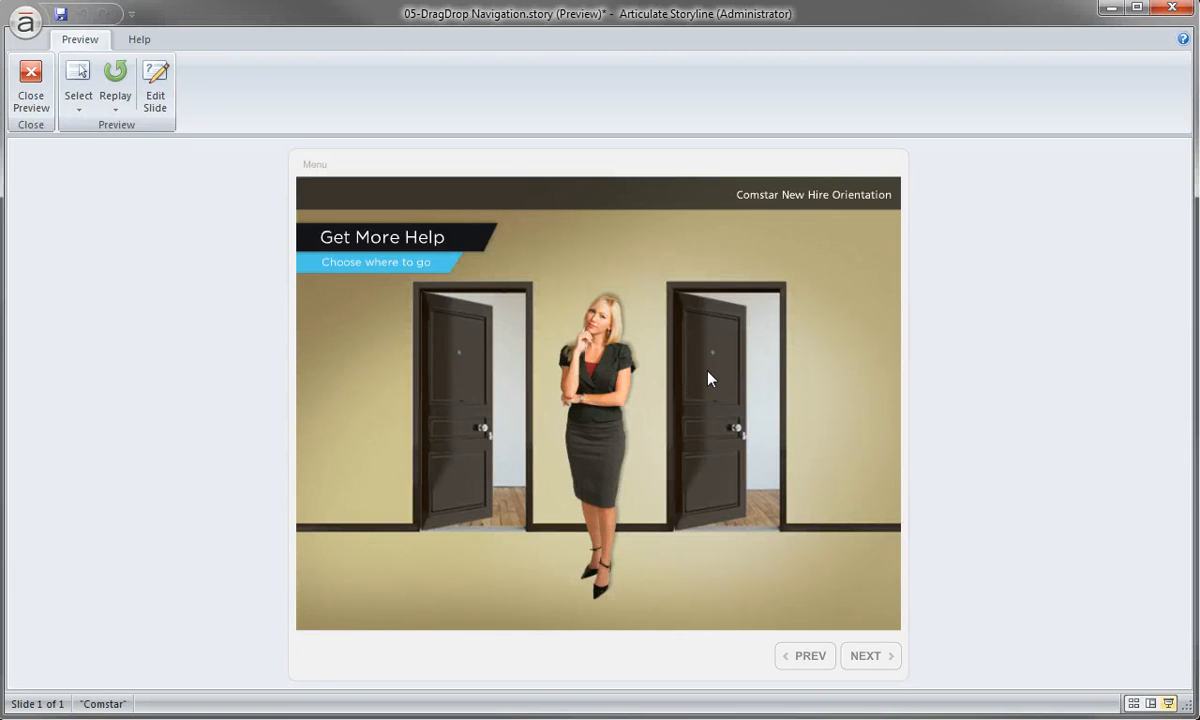
{"action": "mouse_move", "coordinate": [730, 398]}
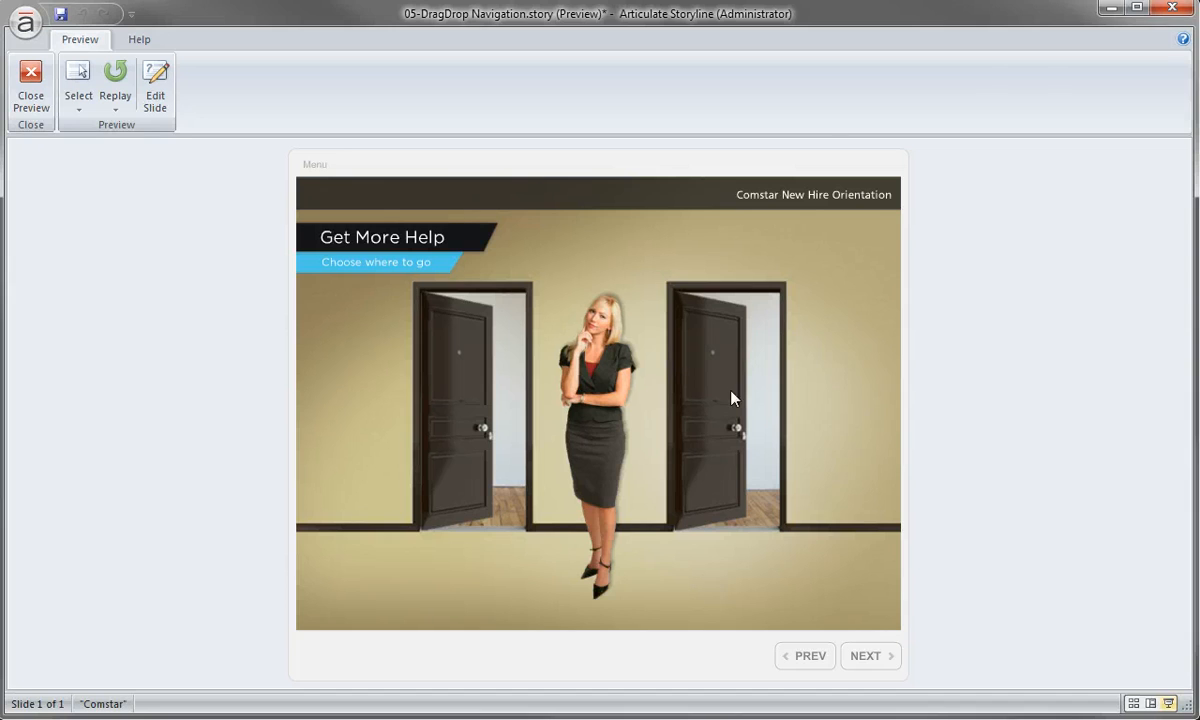